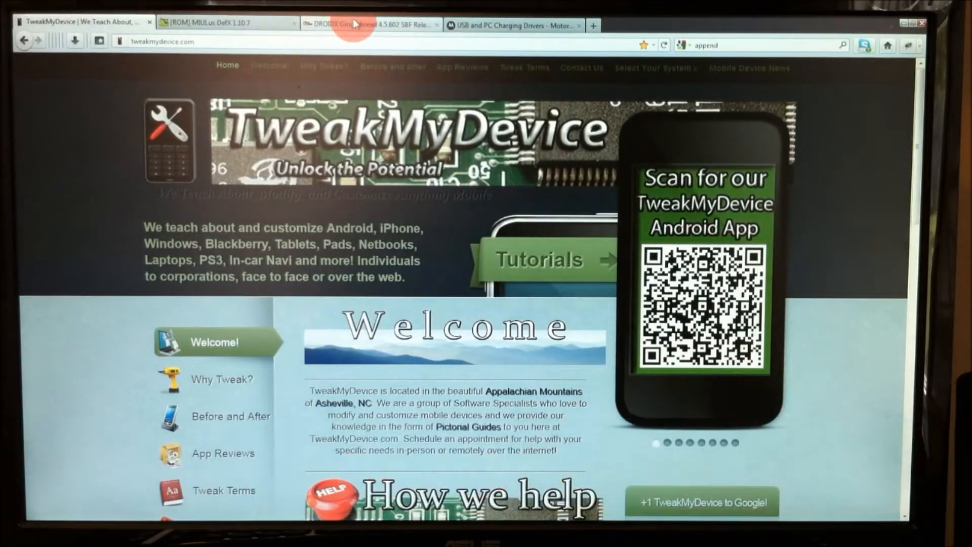
Switch Firefox to the 'DROIDX Gingerbread 4.5.602 SBF Released' article tab.
left_click(365, 25)
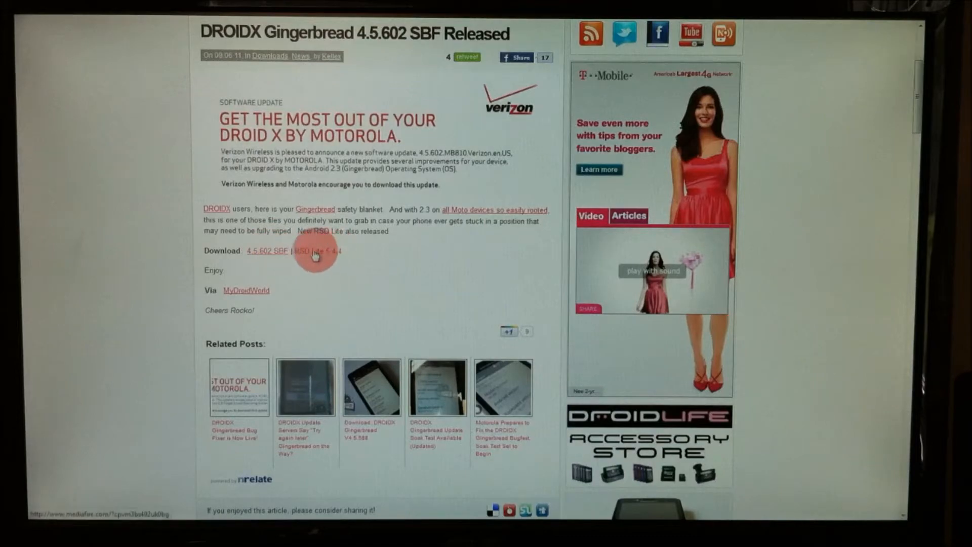
Start downloading the 4.5.602 SBF file from the article's link.
left_click(313, 254)
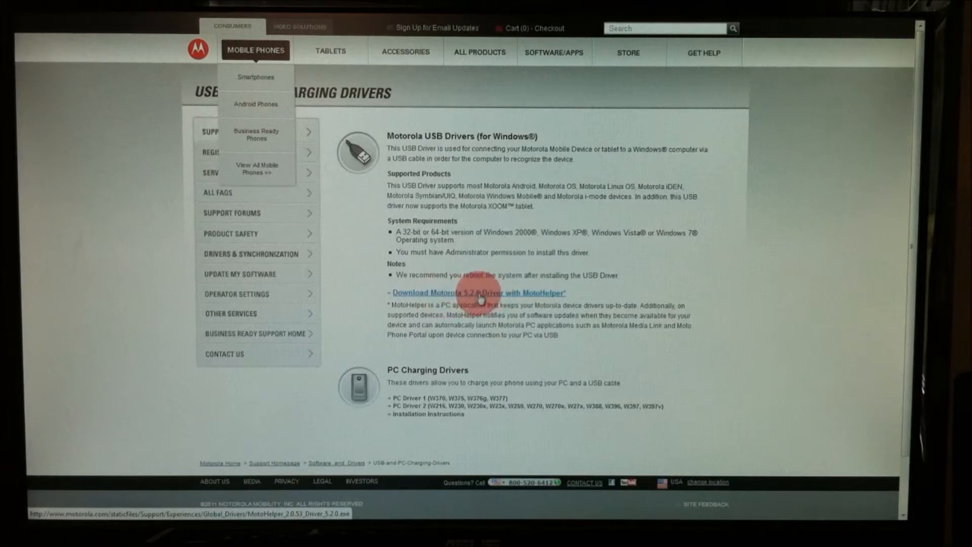
mouse_move(658, 275)
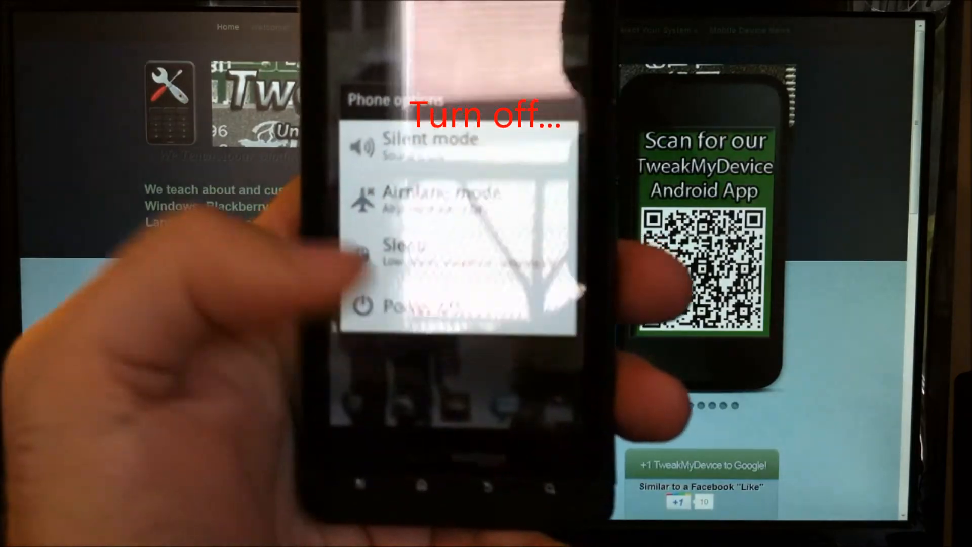
Power off the Droid X from its Phone options menu.
left_click(434, 307)
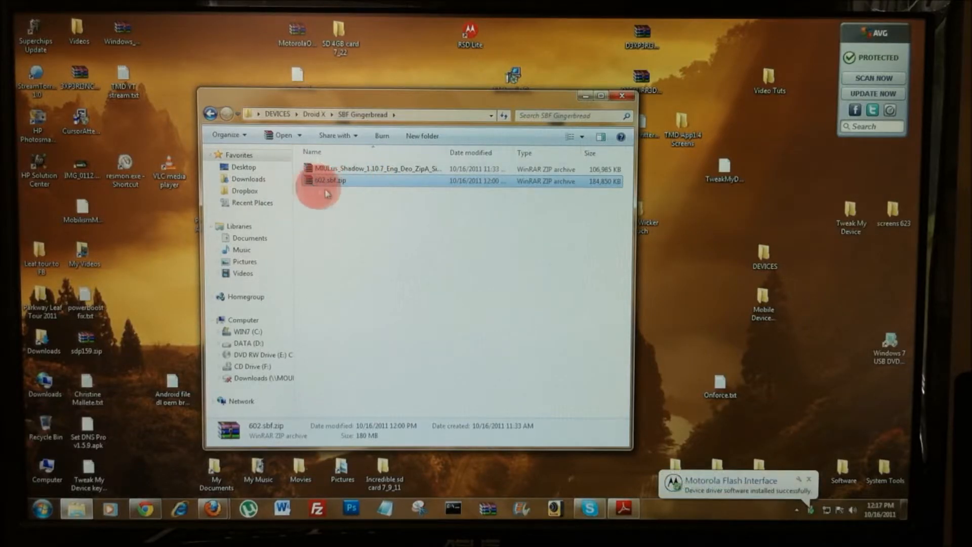
mouse_move(327, 180)
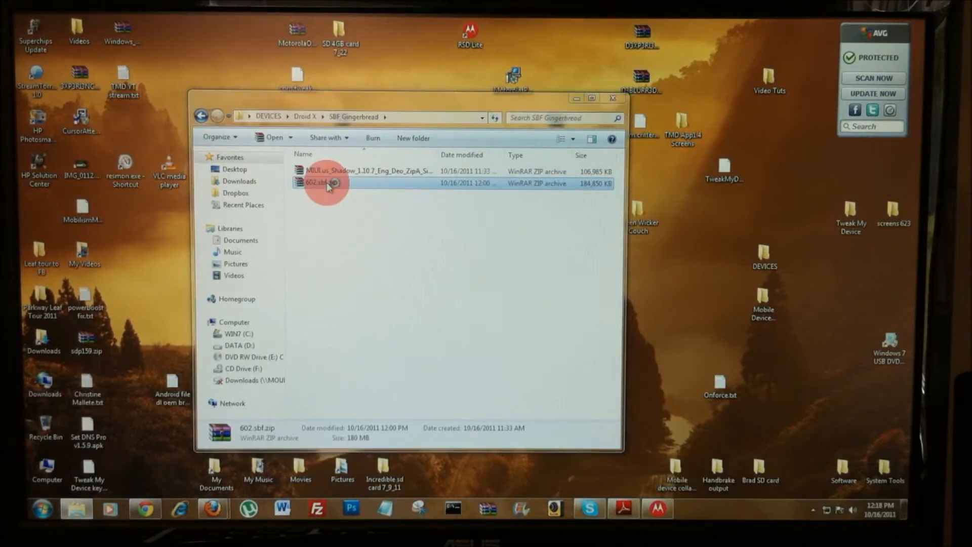
Extract 602.sbf from 602.sbf.zip into the SBF Gingerbread folder.
double_click(327, 182)
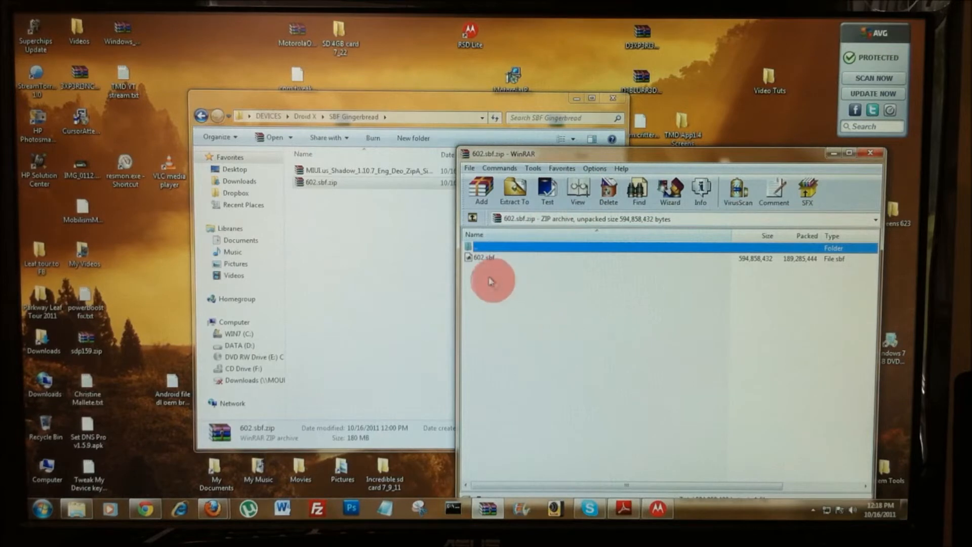
left_click(489, 258)
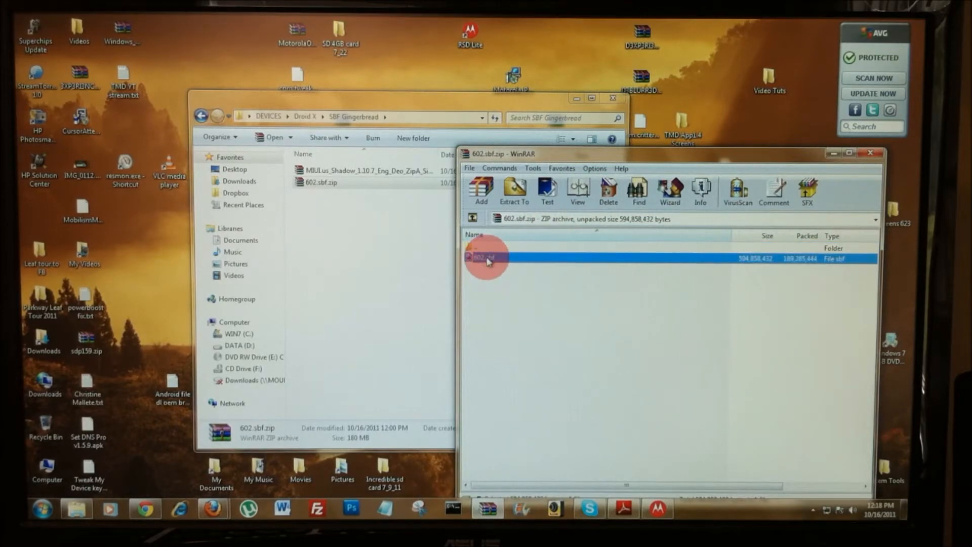
left_click(513, 191)
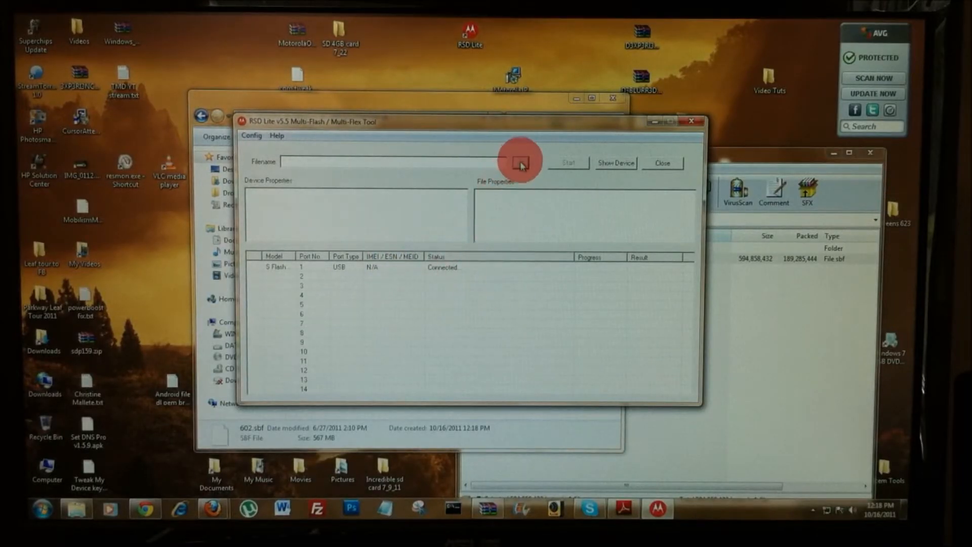
Load 602.sbf from Droid X > SBF Gingerbread as RSD Lite's firmware file.
left_click(521, 162)
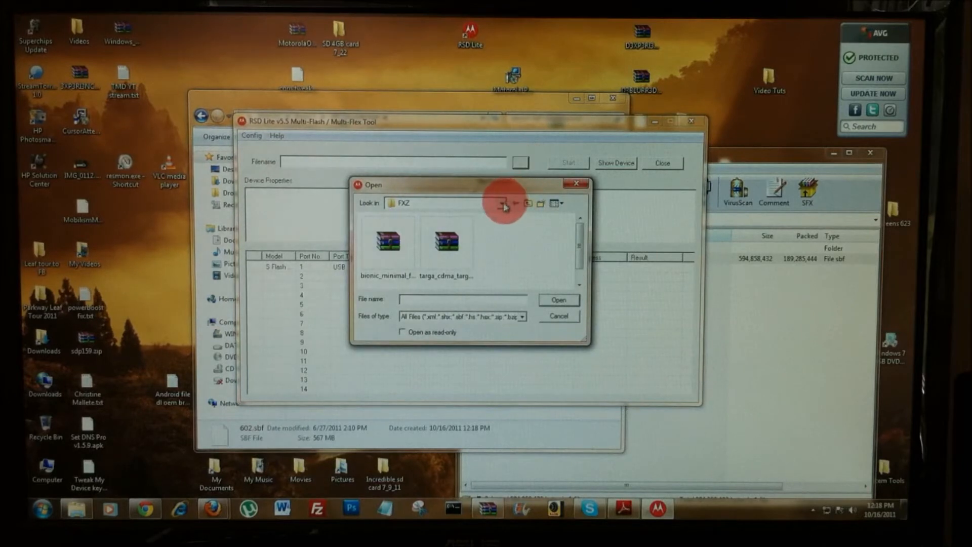
left_click(500, 202)
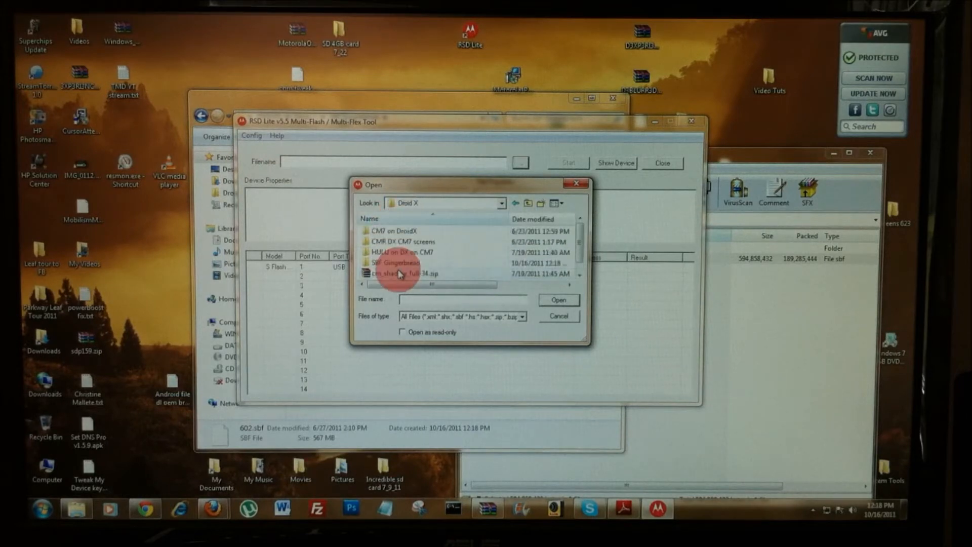
double_click(393, 261)
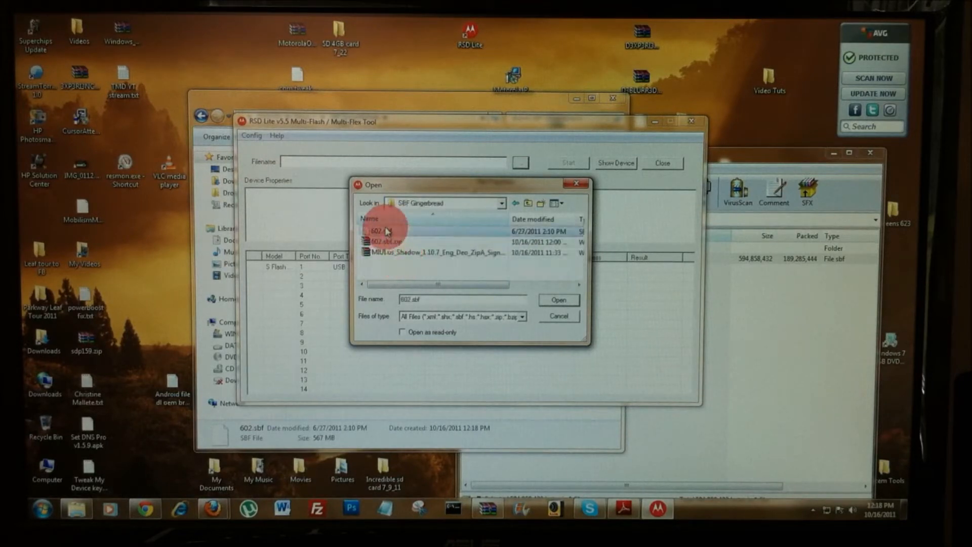
left_click(385, 231)
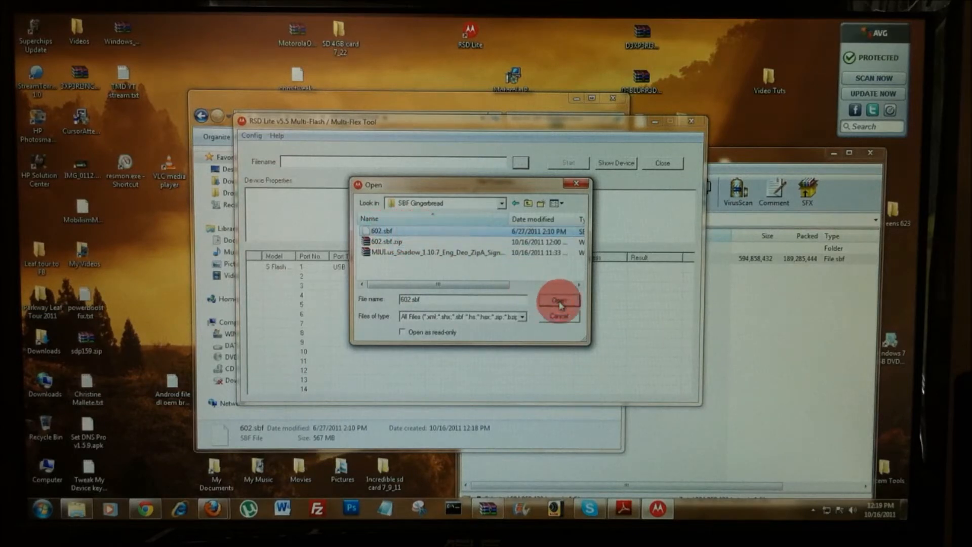
left_click(558, 300)
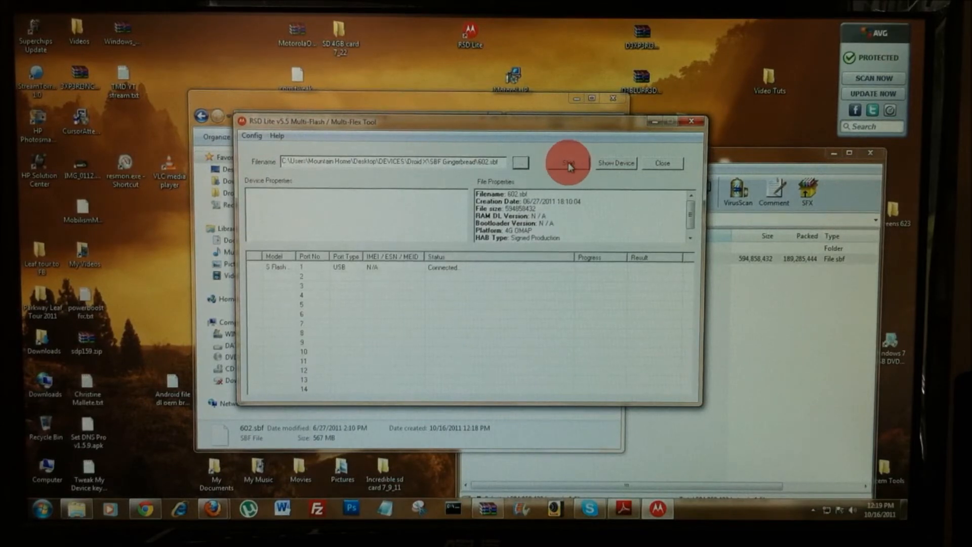
Start flashing 602.sbf onto the connected Droid X.
left_click(567, 163)
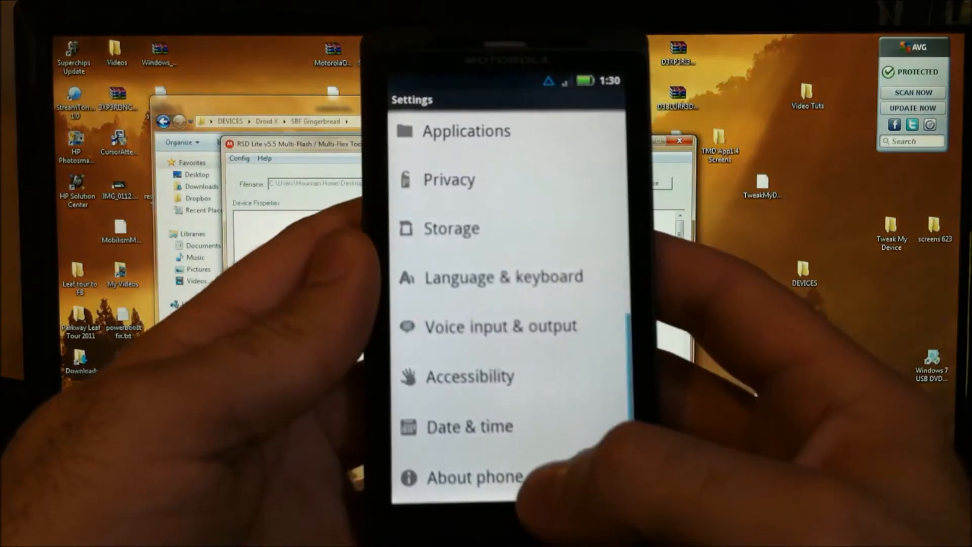
Tap About phone in the rebooted phone's Settings to view version information.
left_click(478, 477)
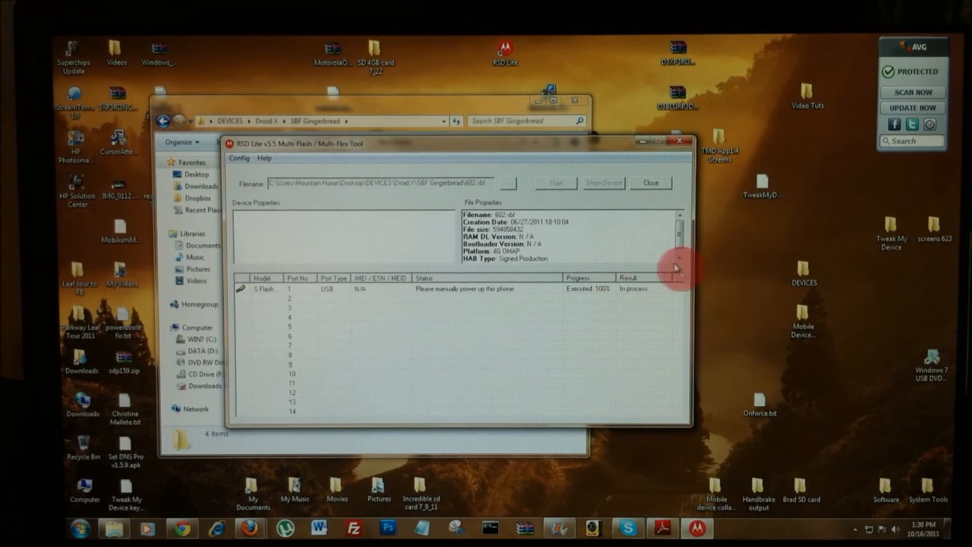
Close RSD Lite, confirming Yes to the 'Application is currently busy' warning.
left_click(680, 142)
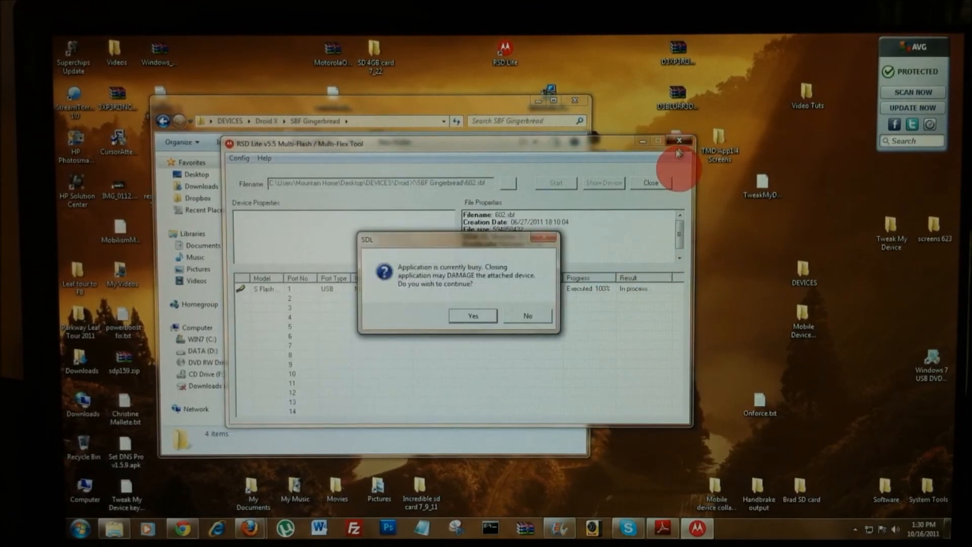
mouse_move(490, 289)
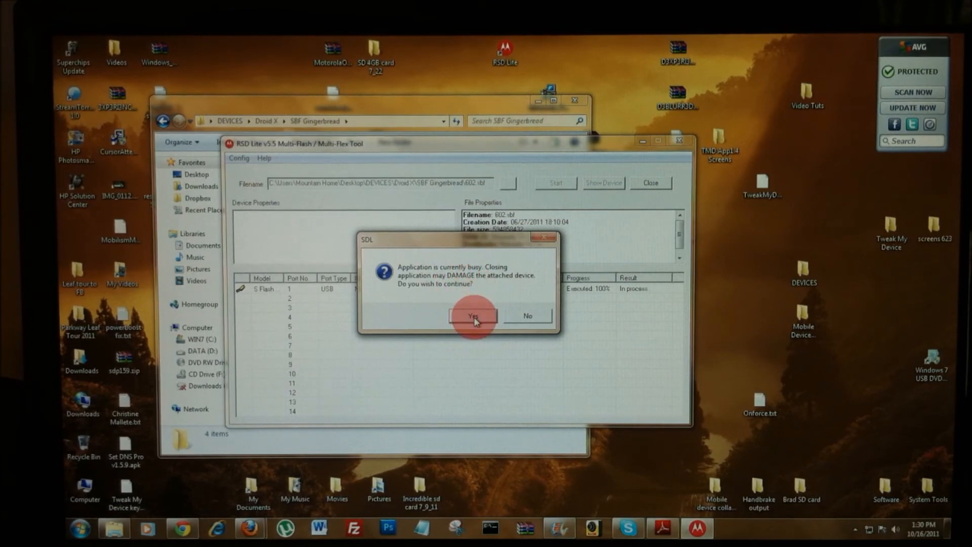
left_click(472, 316)
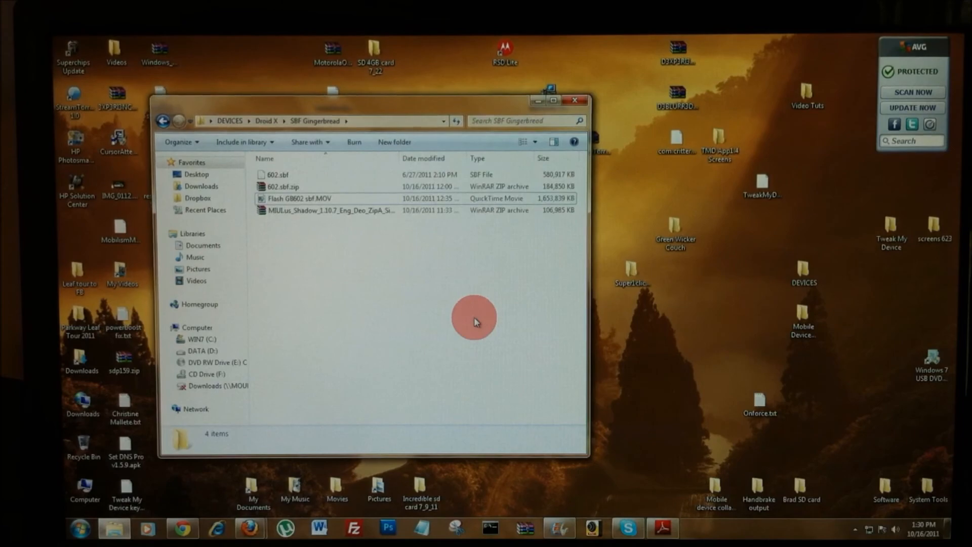